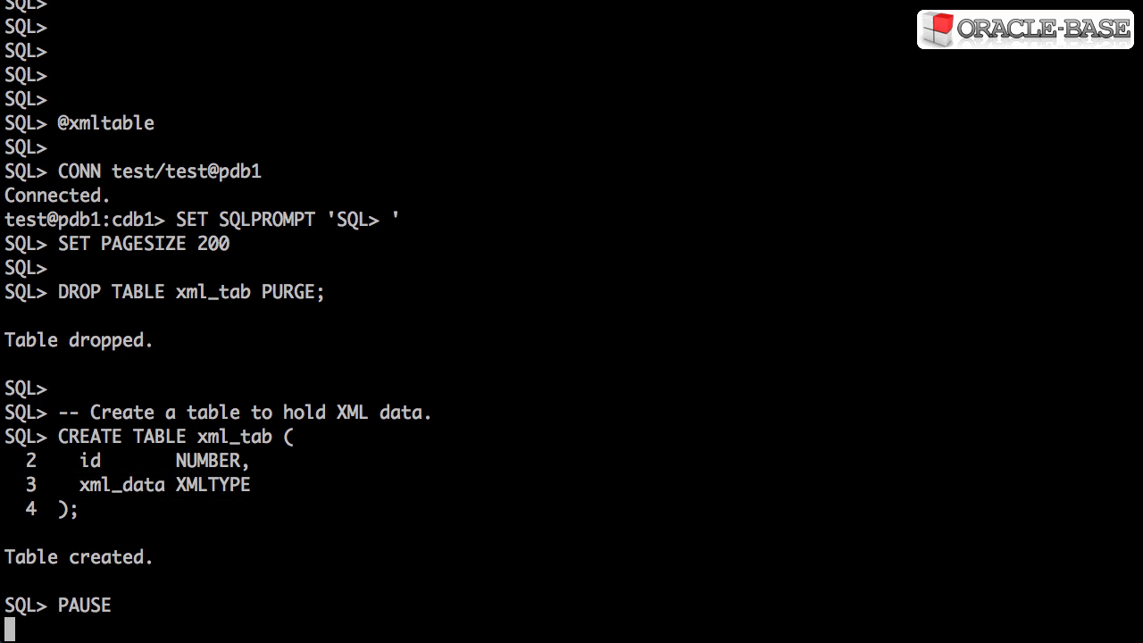
Run the PL/SQL block that aggregates employees with XMLELEMENT/XMLAGG/XMLFOREST and inserts into xml_tab.
{"action": "key", "text": "enter"}
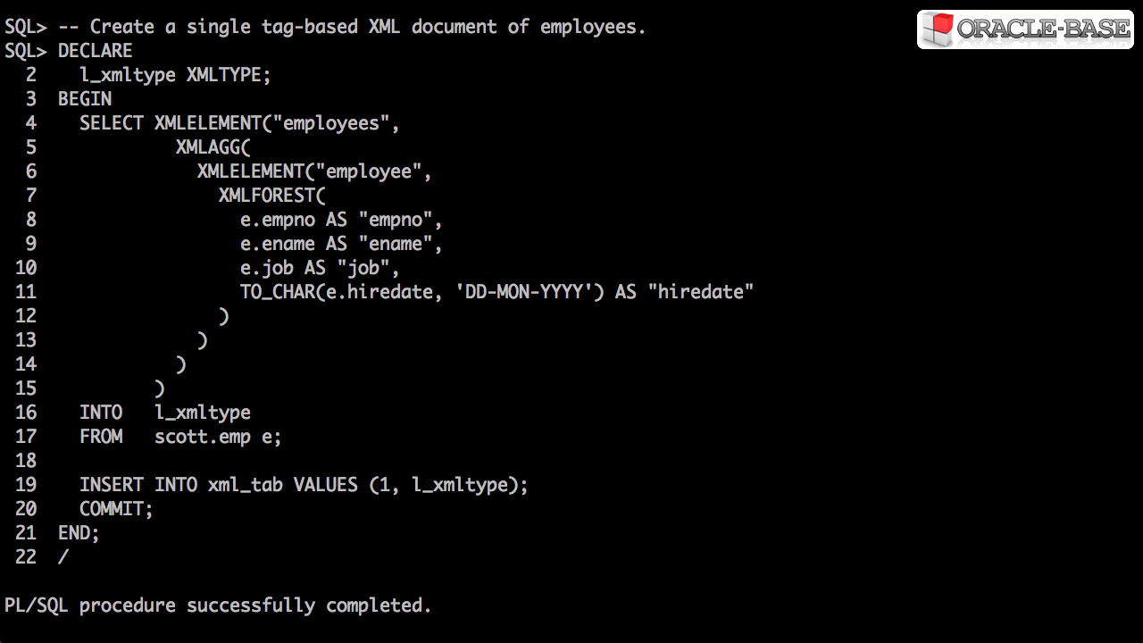
Review the getClobVal() output of the stored employees XML from xml_tab.
{"action": "scroll", "scroll_direction": "down", "scroll_amount": 3}
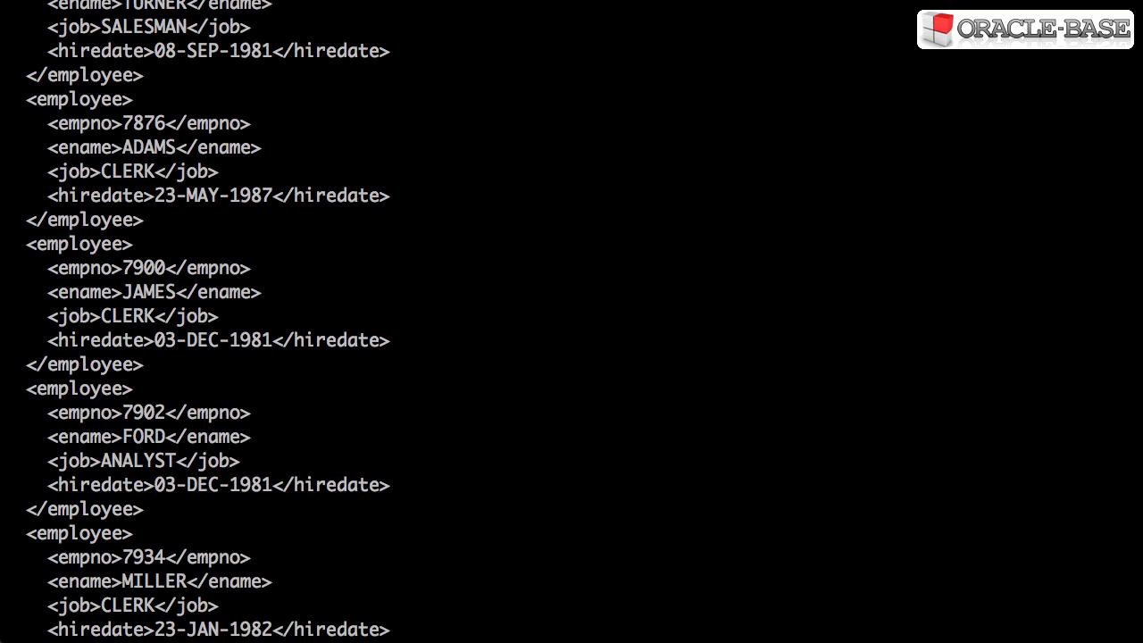
{"action": "scroll", "scroll_direction": "up", "scroll_amount": 3}
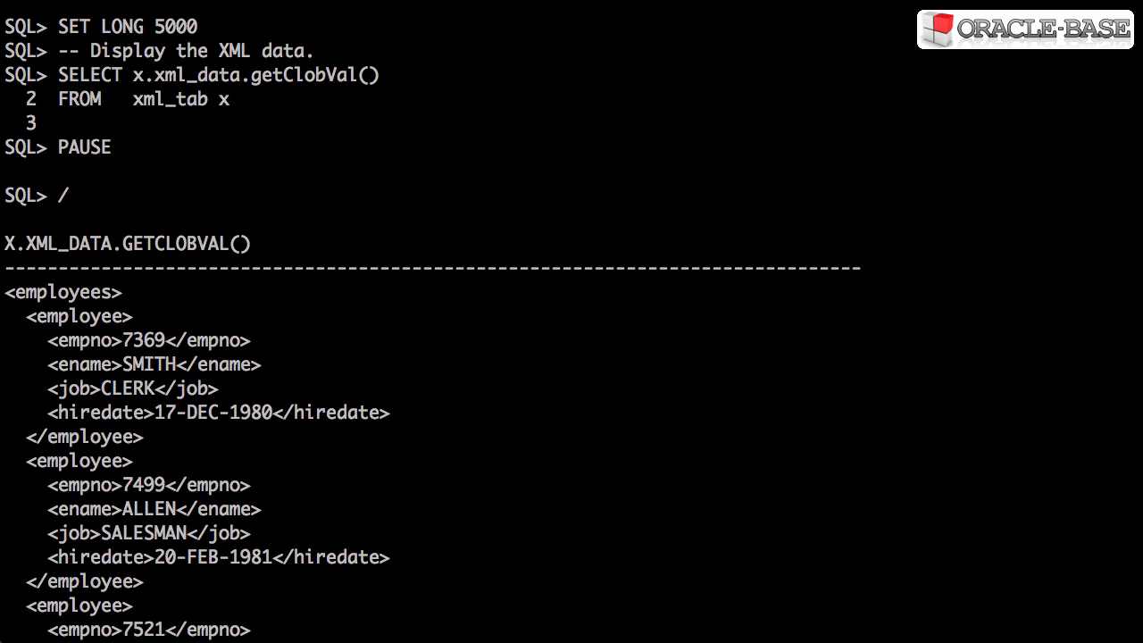
Reach the end of the XML output and the XMLTABLE query mapping EMPNO, ENAME, JOB, HIREDATE.
{"action": "scroll", "scroll_direction": "down", "scroll_amount": 3}
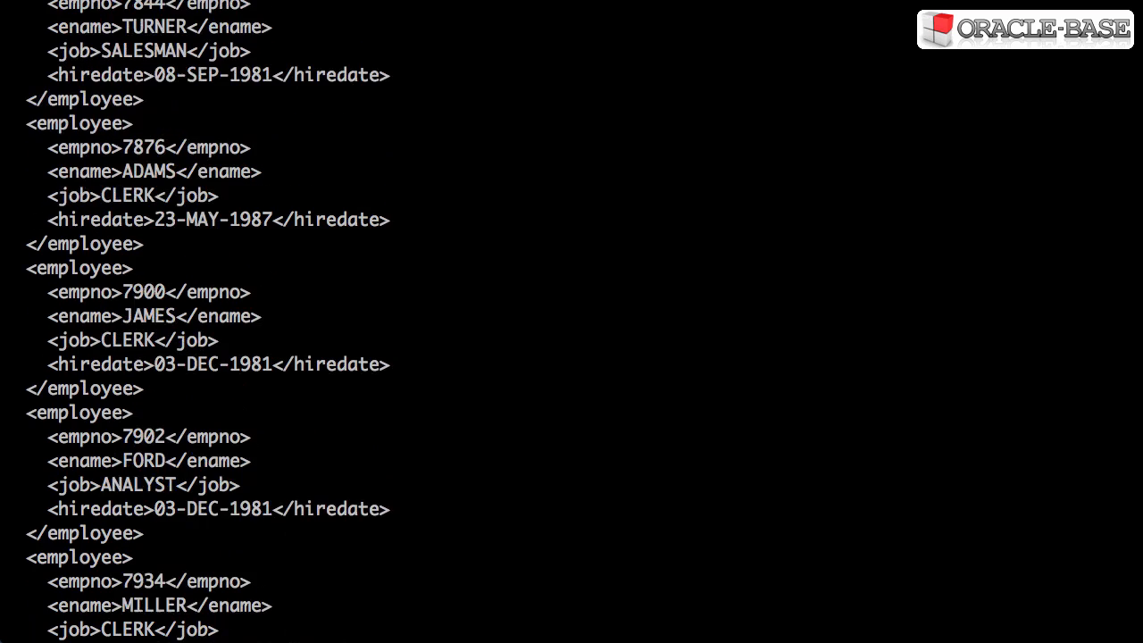
{"action": "scroll", "scroll_direction": "down", "scroll_amount": 3}
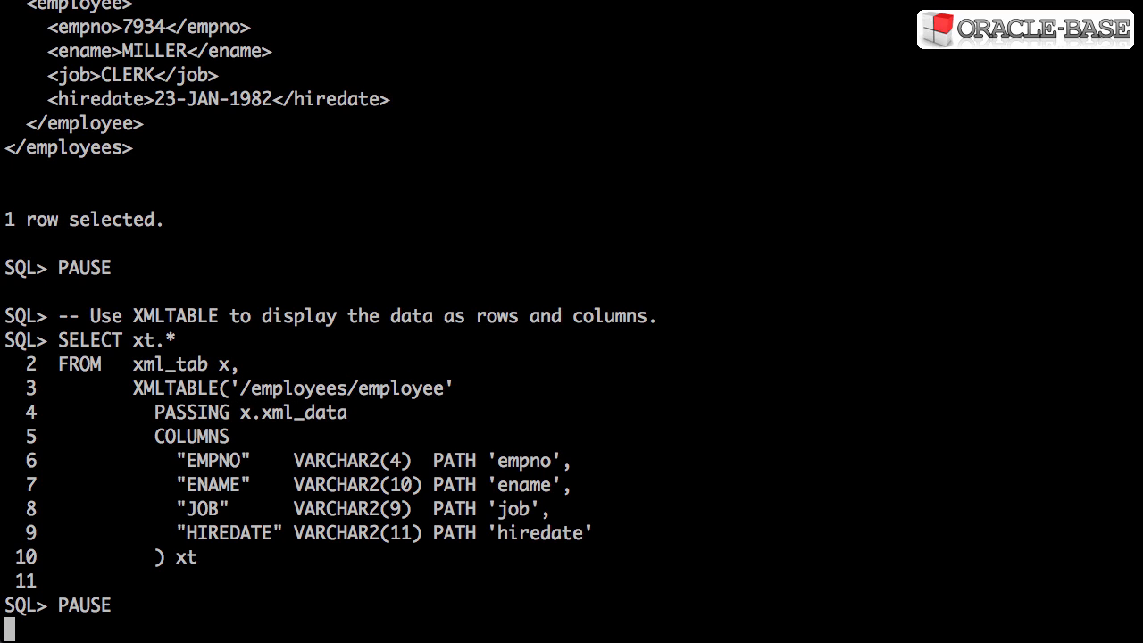
{"action": "left_click_drag", "start_coordinate": [171, 448], "coordinate": [286, 545]}
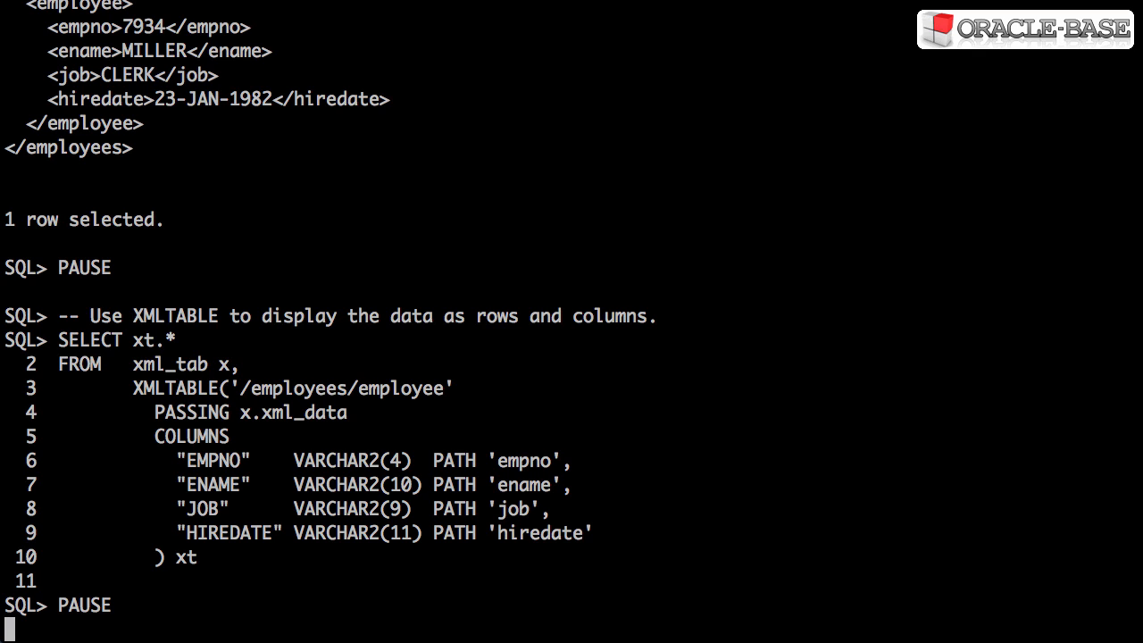
{"action": "double_click", "coordinate": [153, 339]}
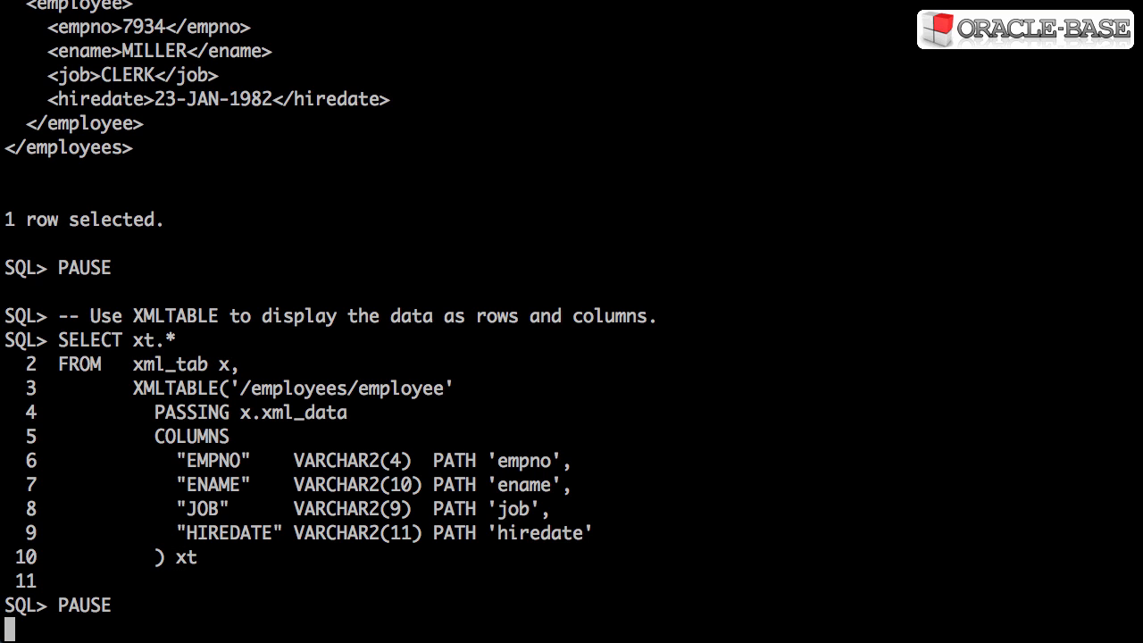
{"action": "key", "text": "enter"}
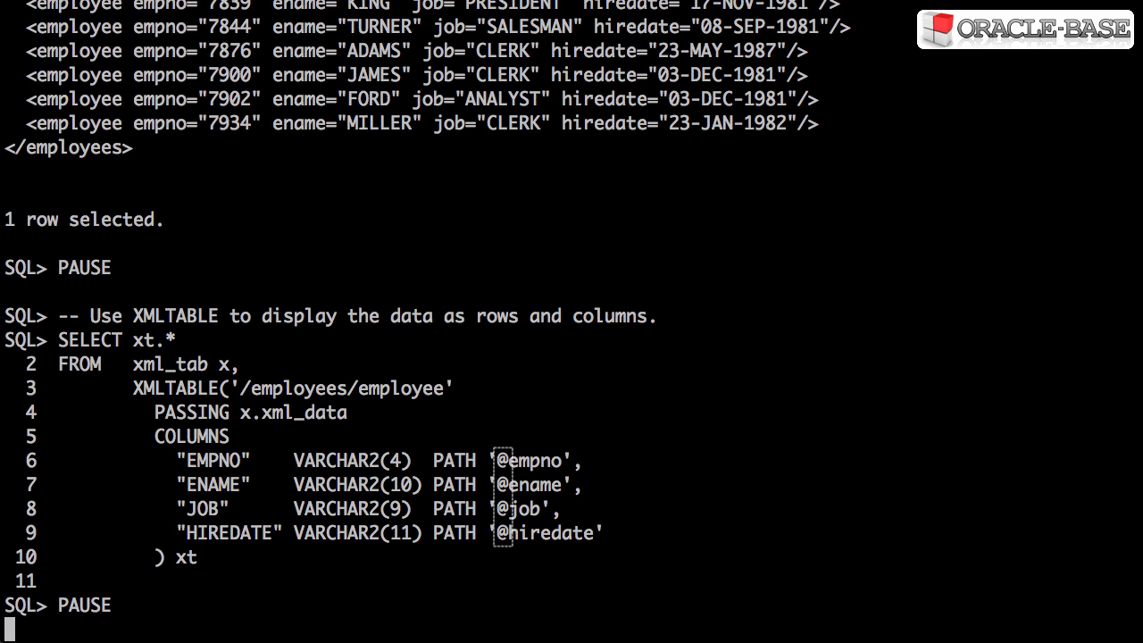
Execute the attribute-based XMLTABLE query returning 14 employee rows.
{"action": "key", "text": "Return"}
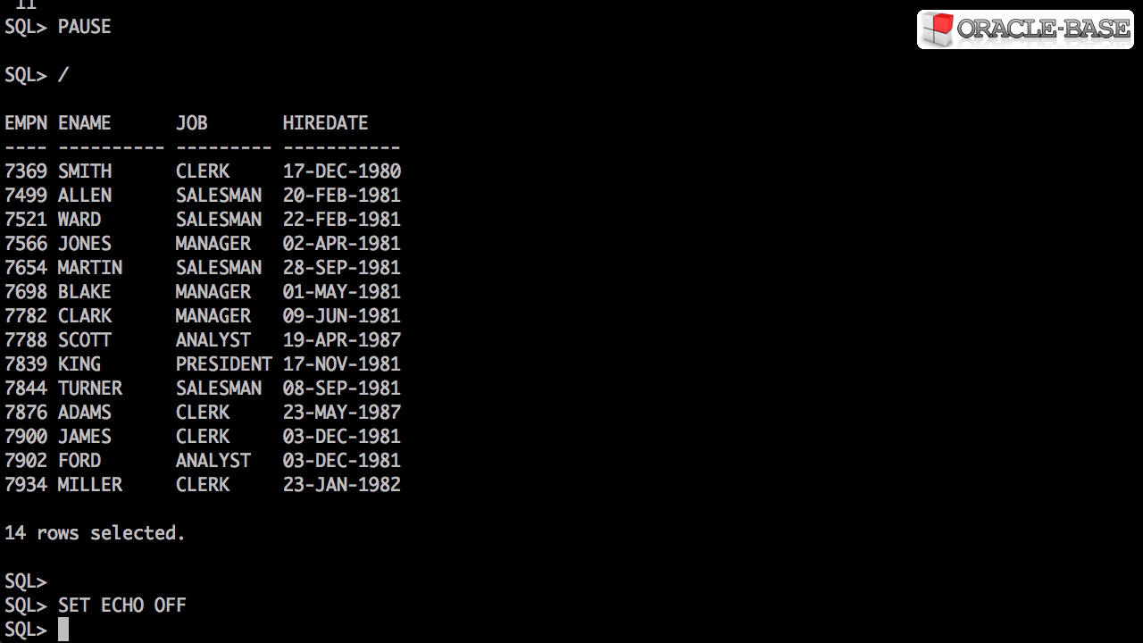